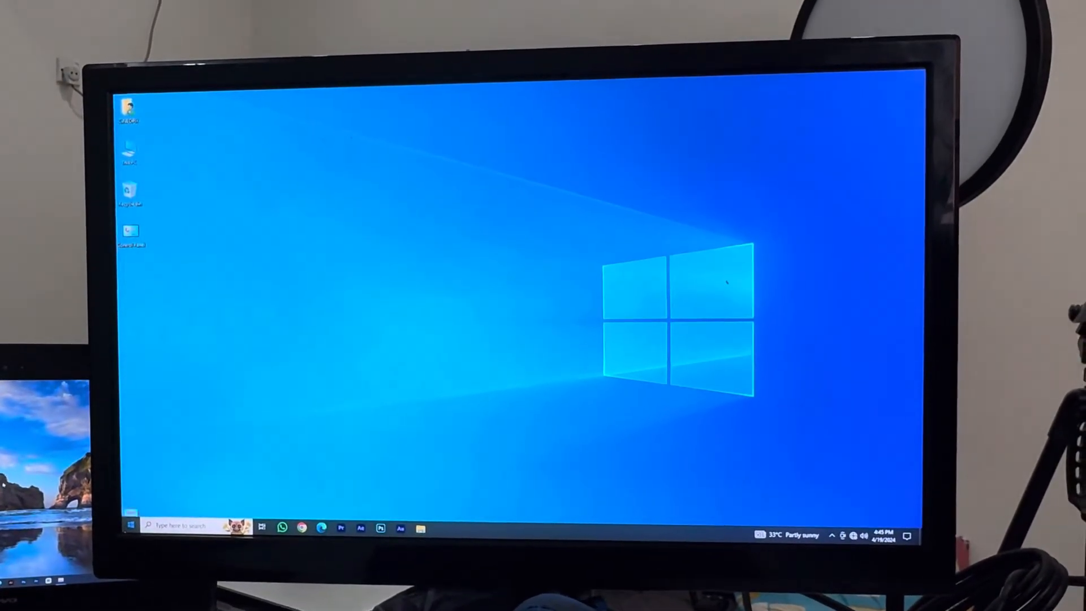
- Reach the Windows Settings home page from the Start menu
left_click(131, 525)
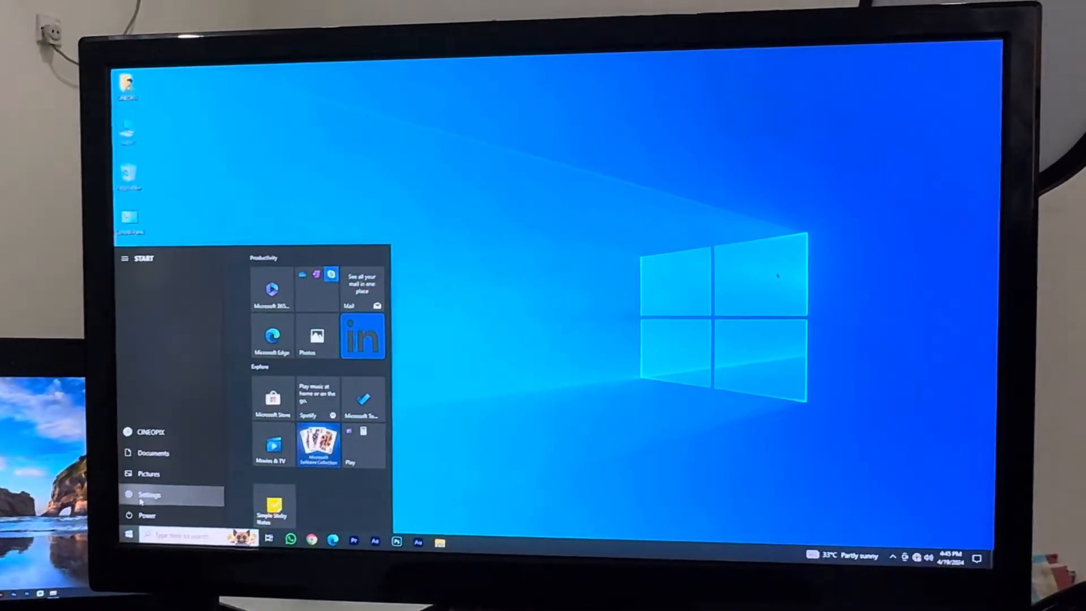
left_click(145, 494)
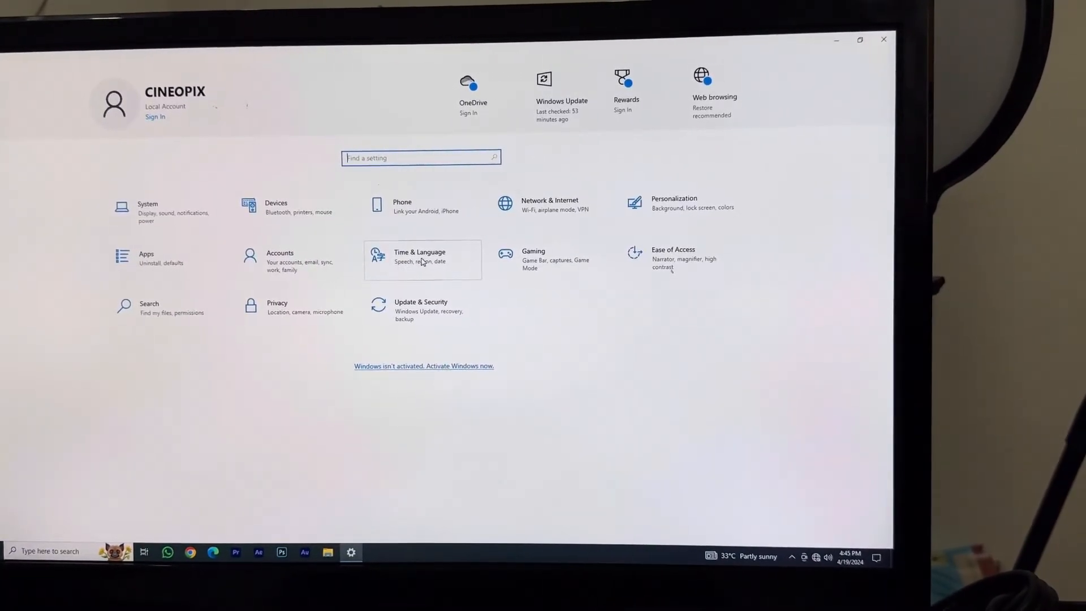
- Go to Time & Language > Region and expand the Country or region list
left_click(418, 260)
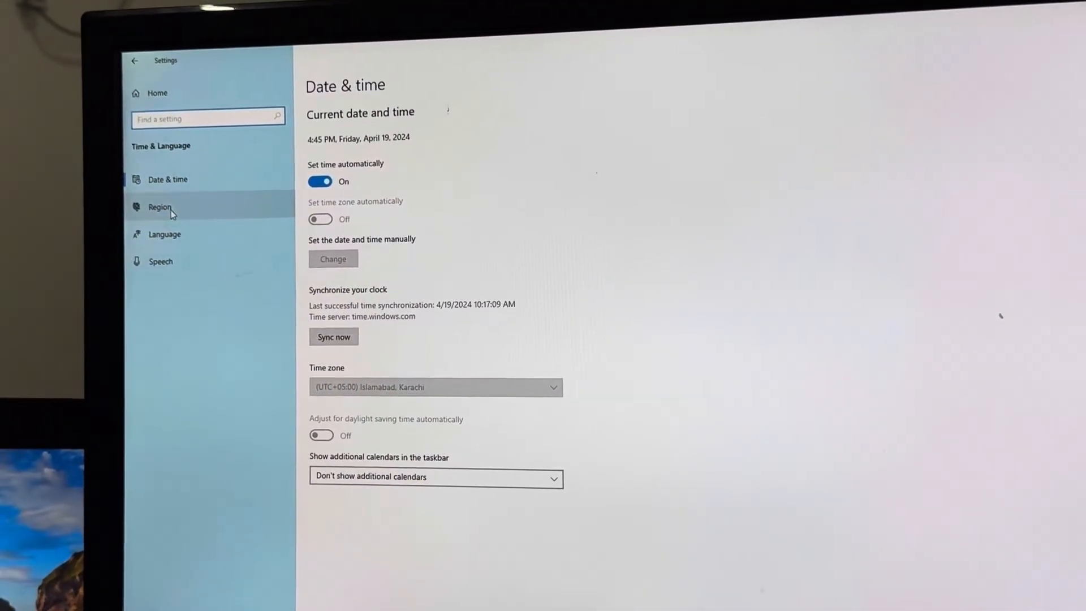
left_click(159, 207)
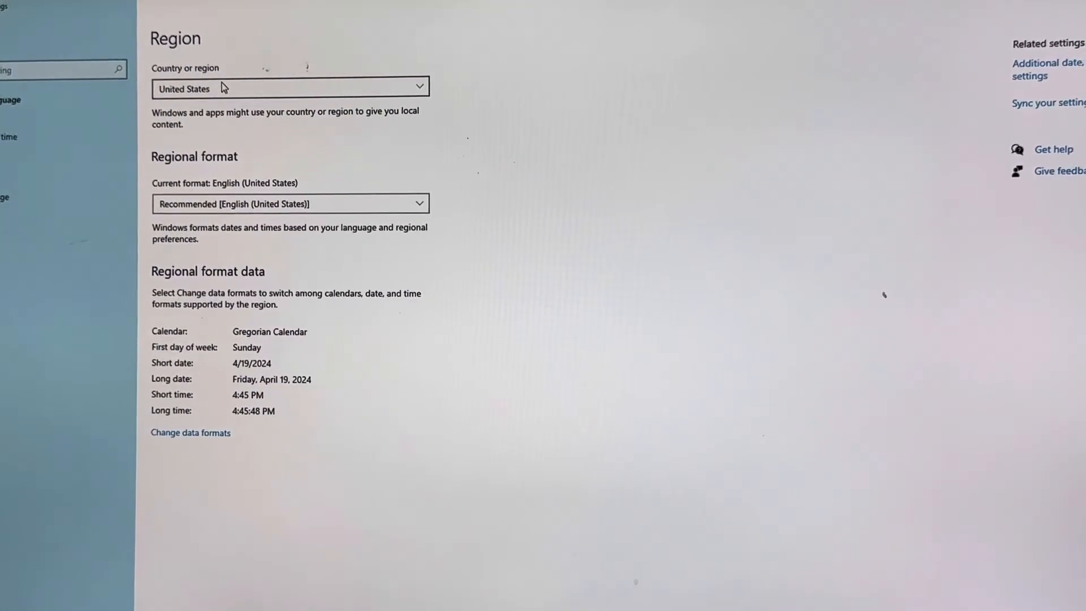
left_click(287, 88)
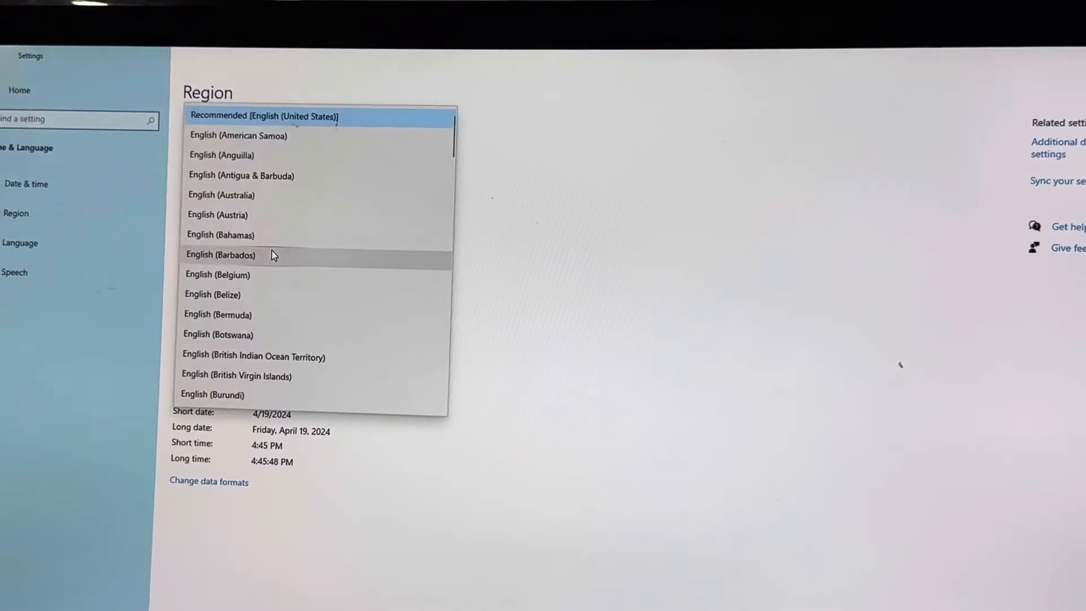
- Select Pakistan as the country or region
left_click(263, 116)
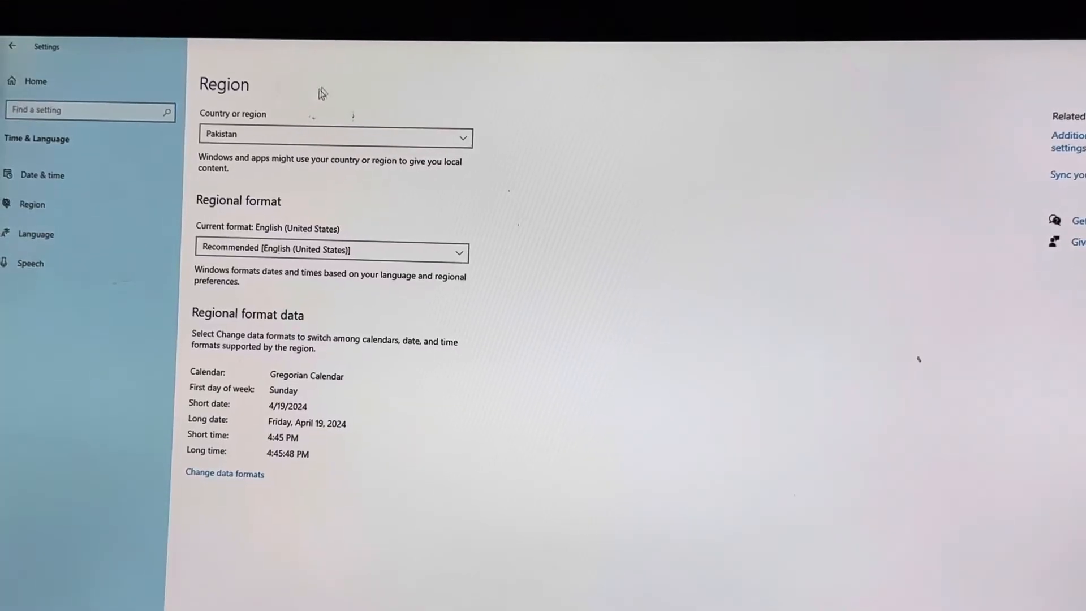
- Expand the Regional format list, currently English (United States)
scroll("down", 3)
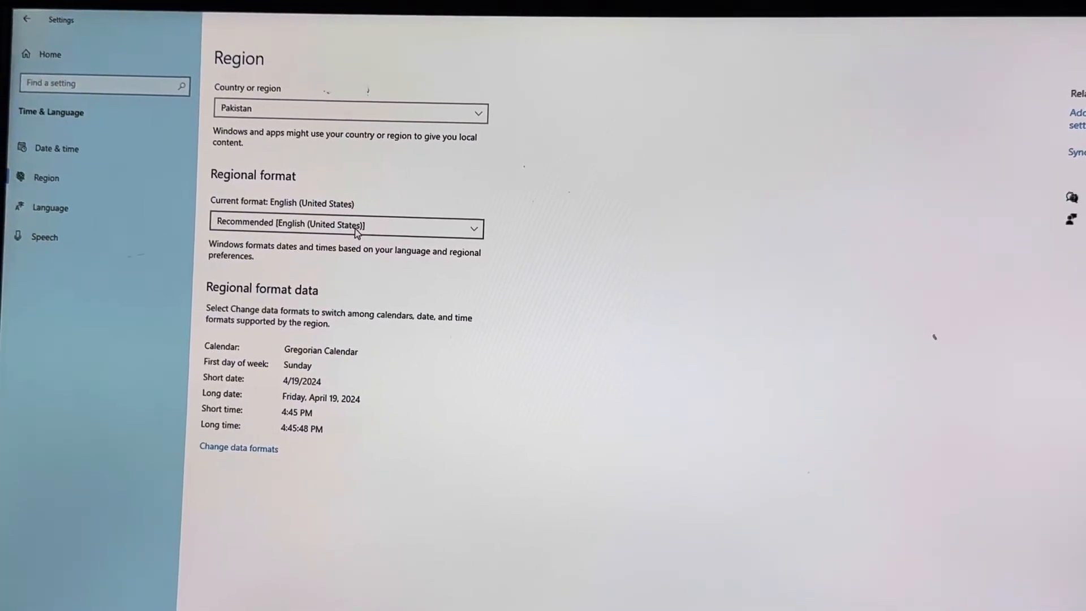
left_click(346, 228)
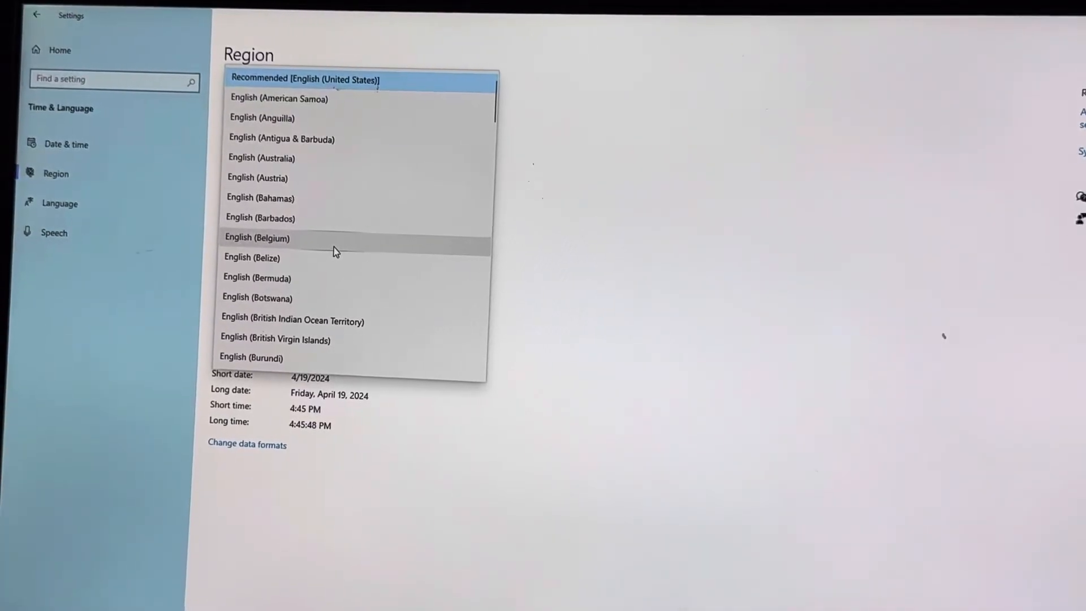